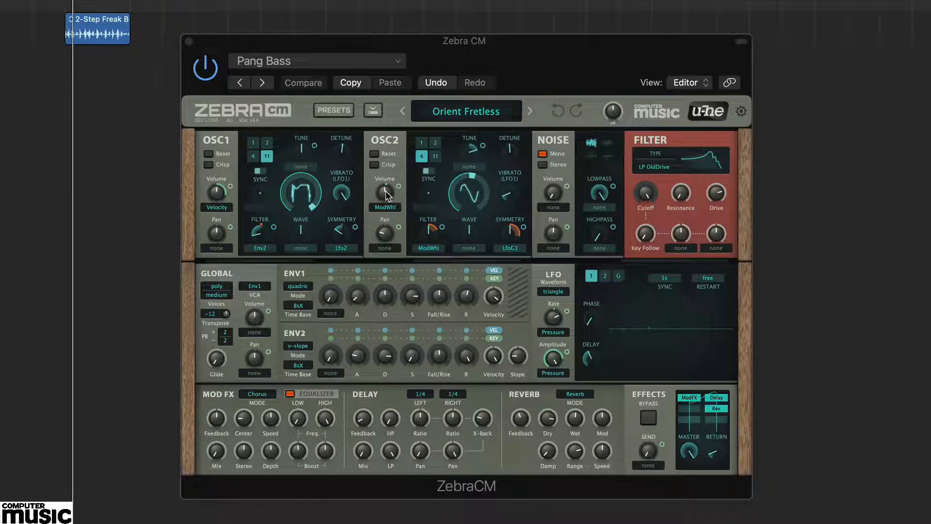
- Route Lfo2 to oscillator 1's Symmetry at depth 41 and bring up LFO2's settings
drag(384, 243, 386, 226)
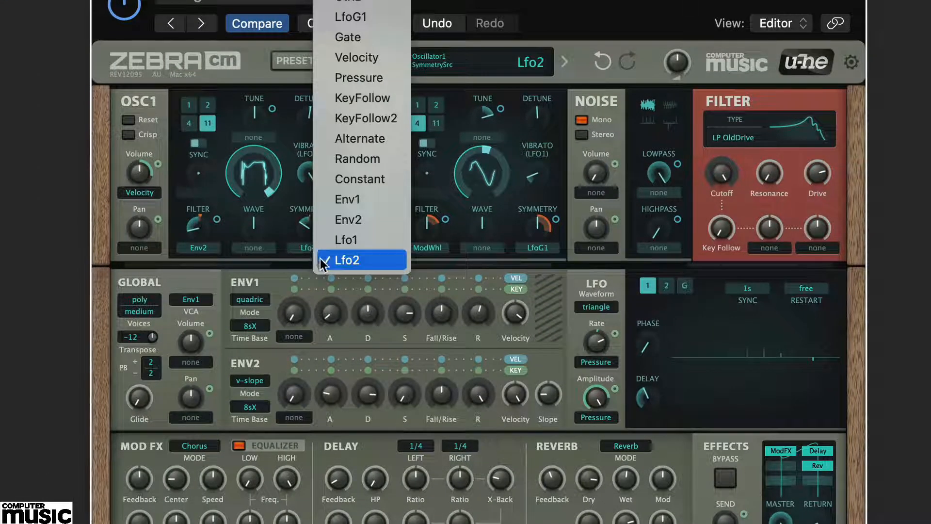
click(348, 260)
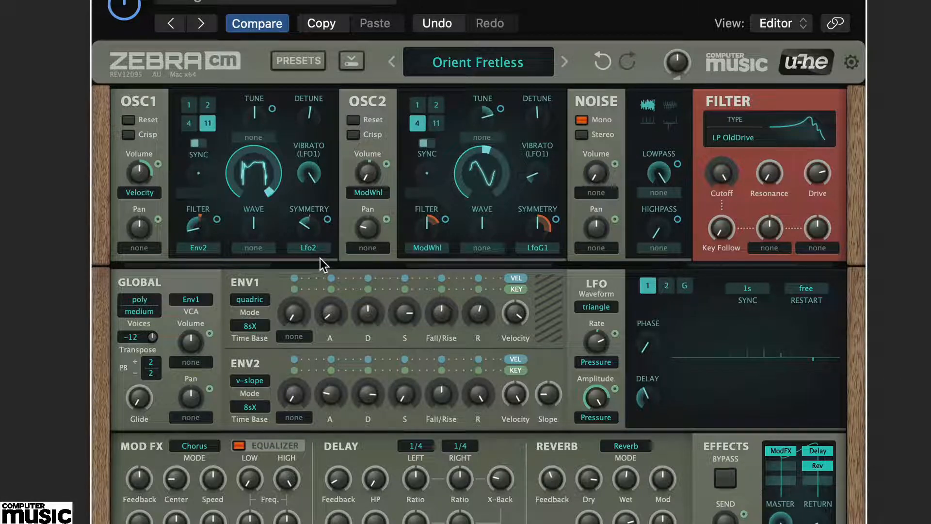
drag(308, 224, 321, 217)
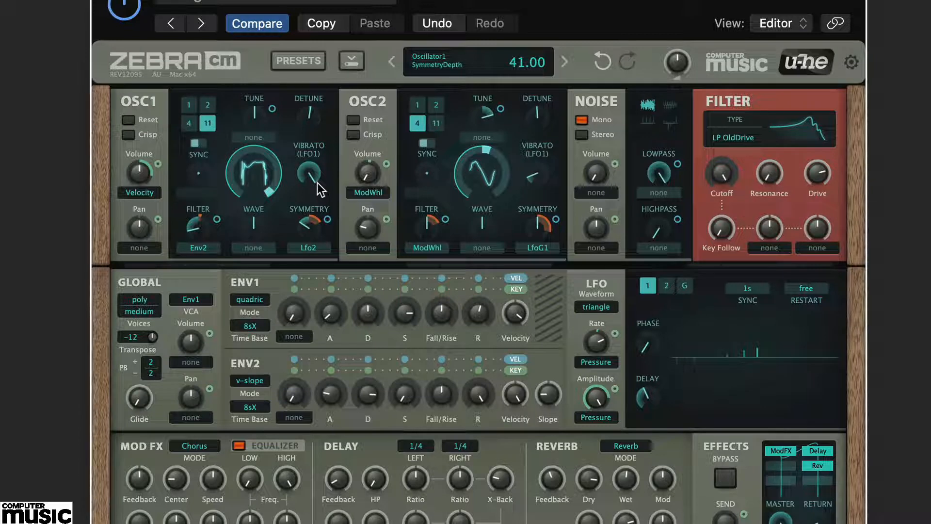
click(667, 286)
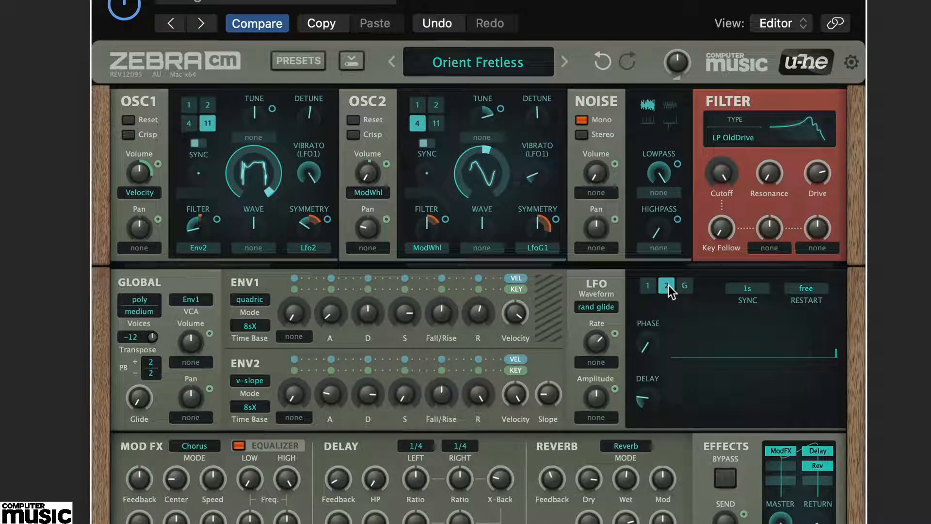
- Switch LFO2's waveform to 'user', giving a 16-point step pattern
click(595, 306)
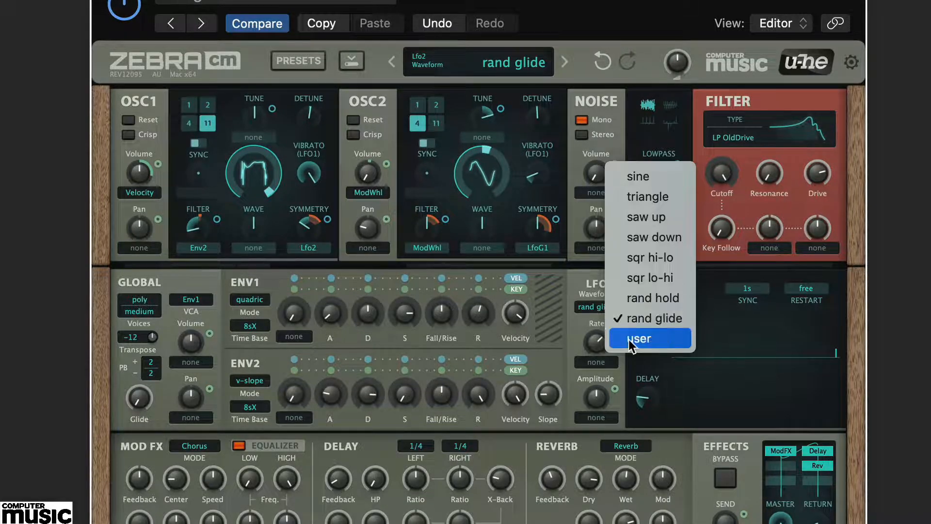
click(642, 337)
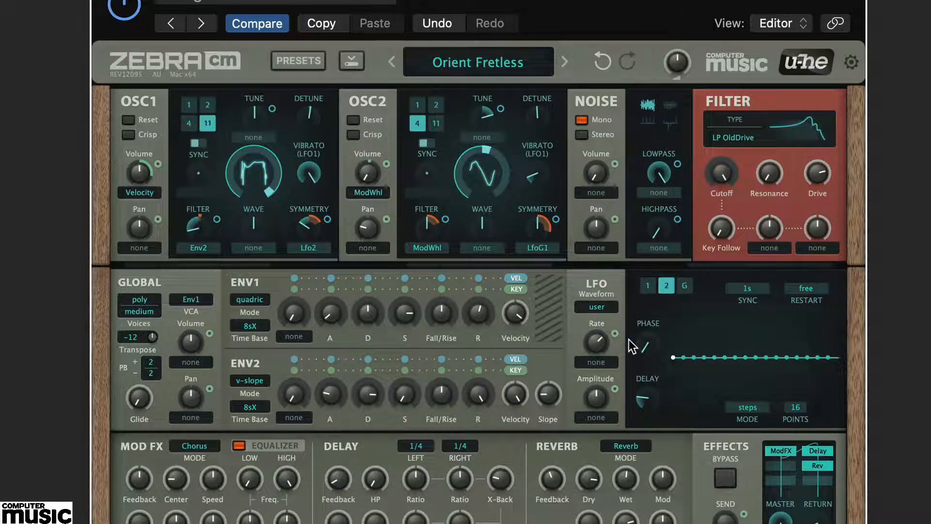
click(806, 288)
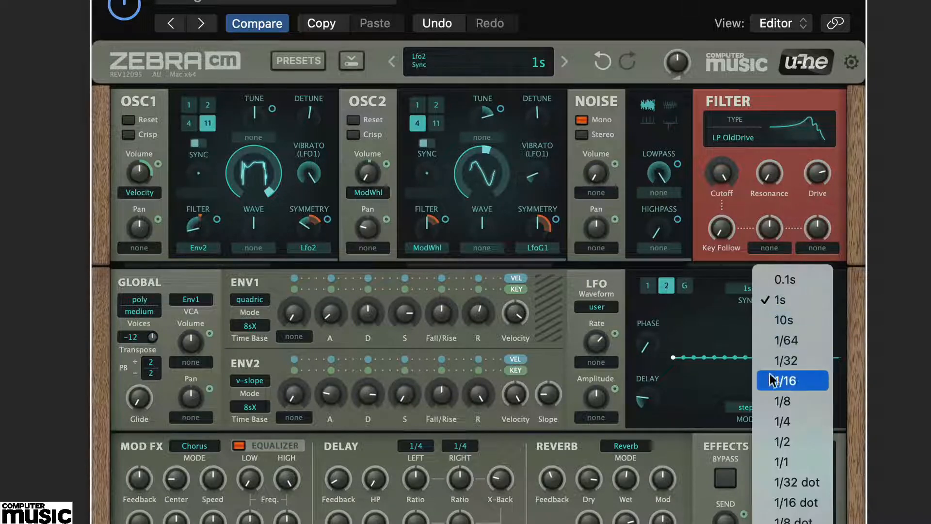
- Sync LFO2 to 1/8 with gate restart and reduce its user shape to 4 points
click(781, 401)
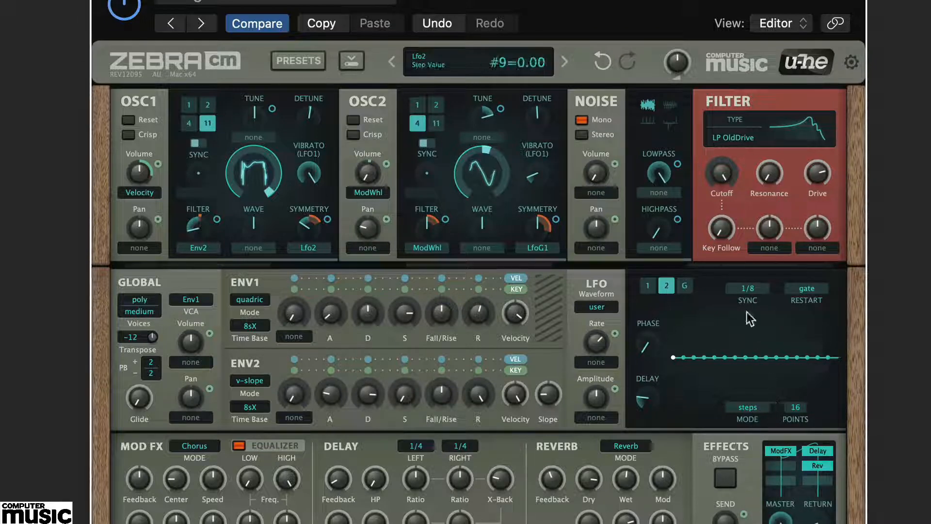
click(746, 407)
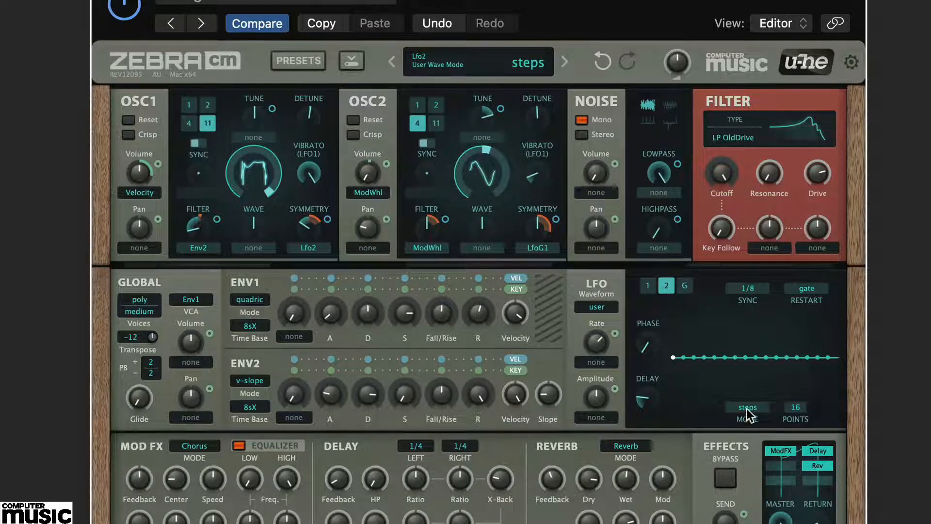
click(563, 62)
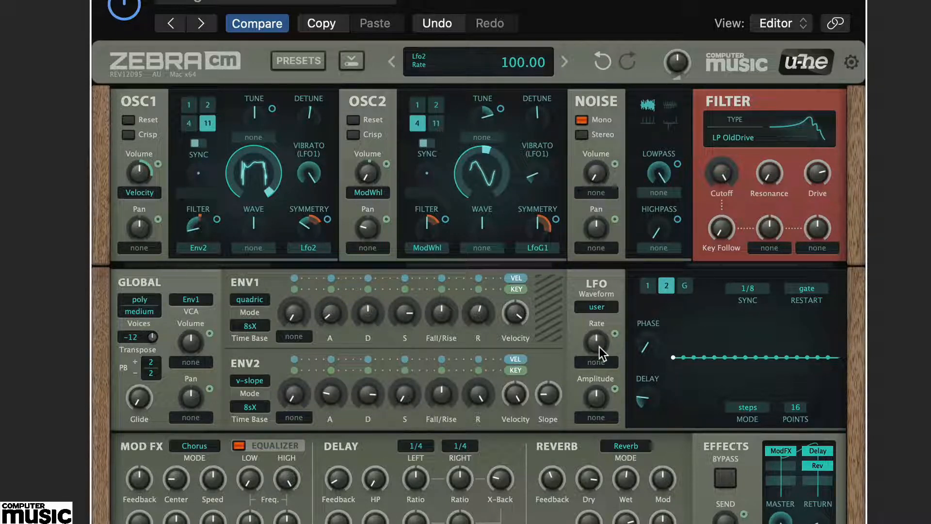
click(794, 406)
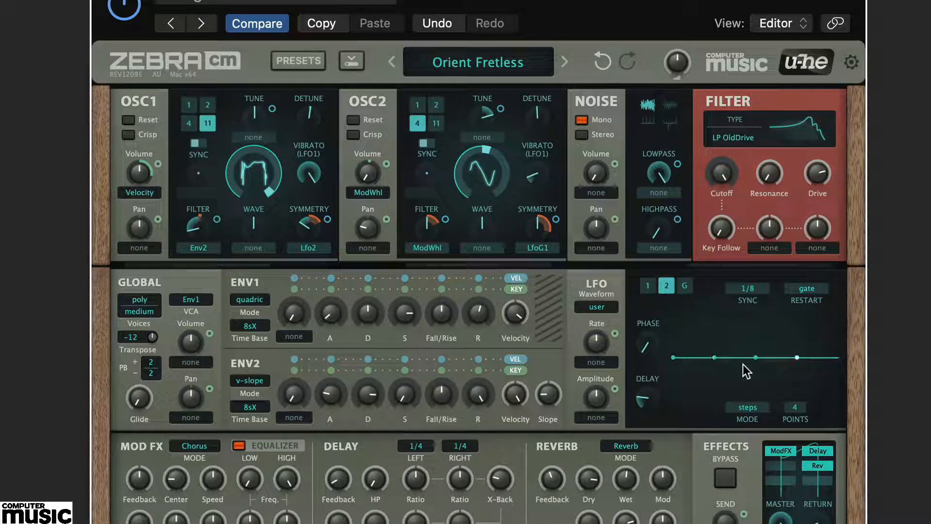
- Raise alternate points into square pulses and set oscillator 1 symmetry depth to 50
drag(715, 357, 736, 355)
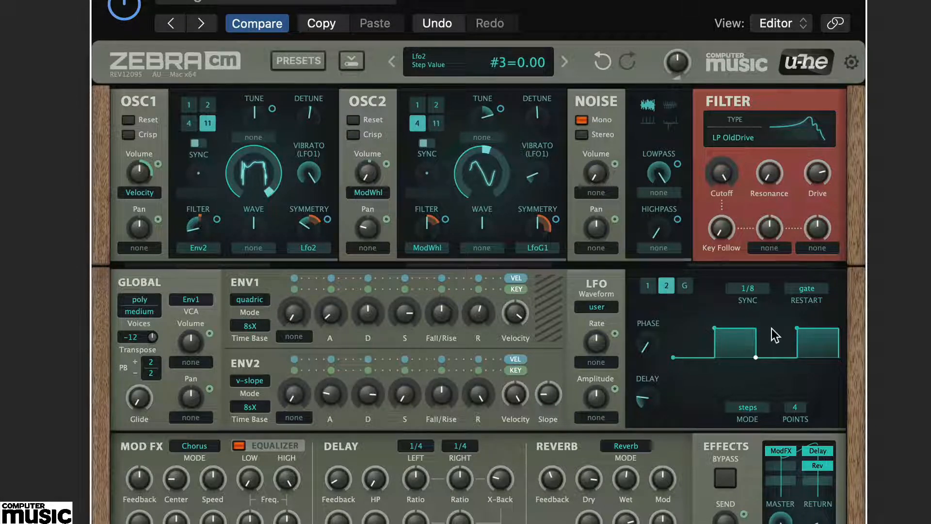
click(564, 63)
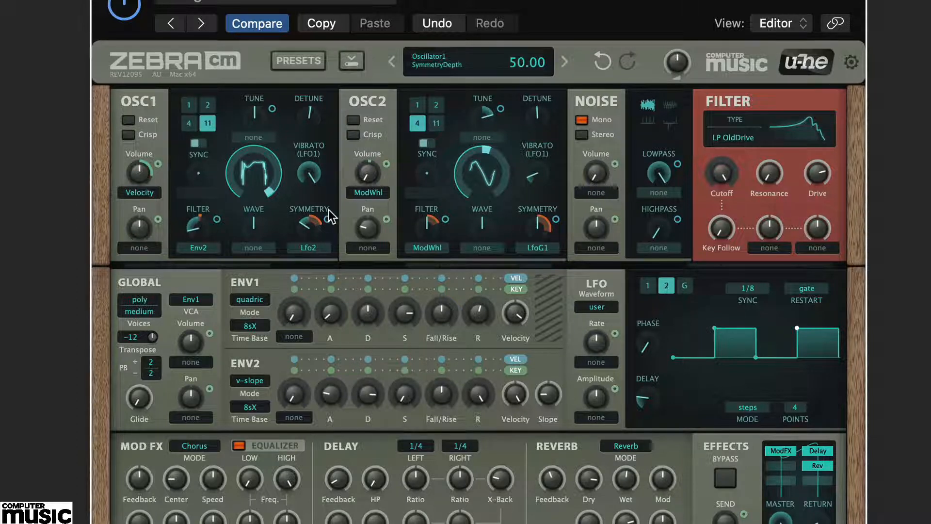
drag(308, 226, 308, 190)
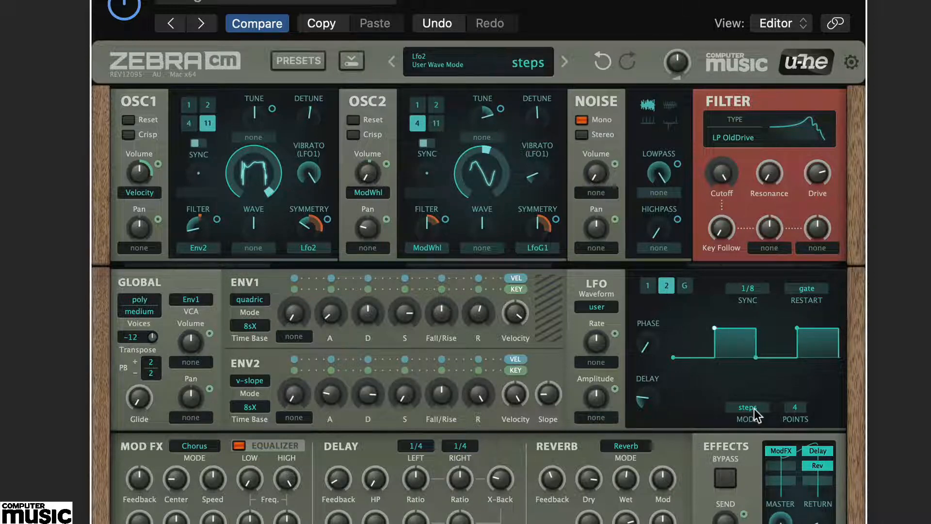
- Set LFO2's shape mode to lines so the points connect with straight segments
click(747, 407)
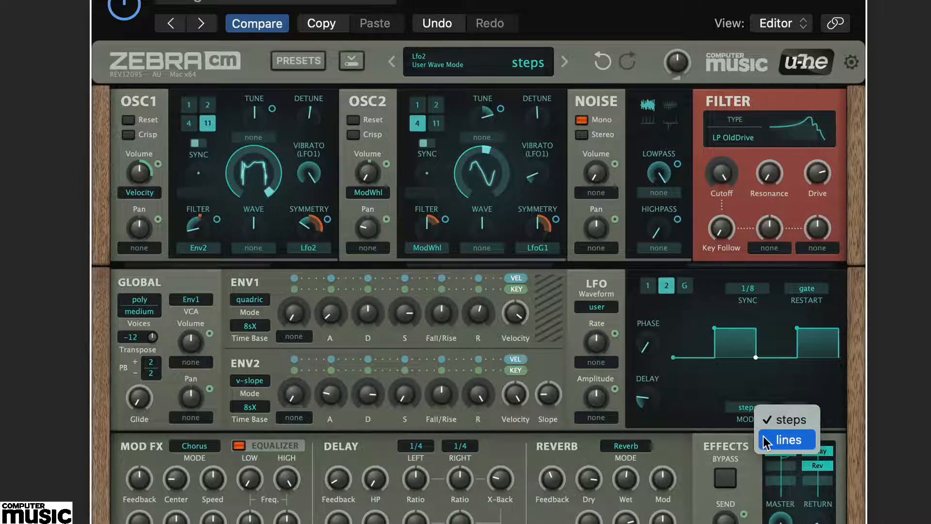
click(786, 440)
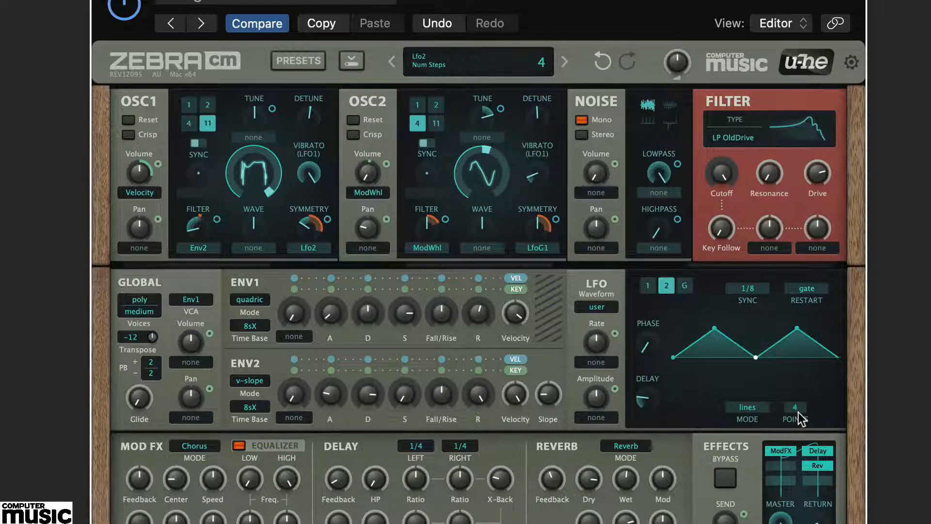
click(794, 419)
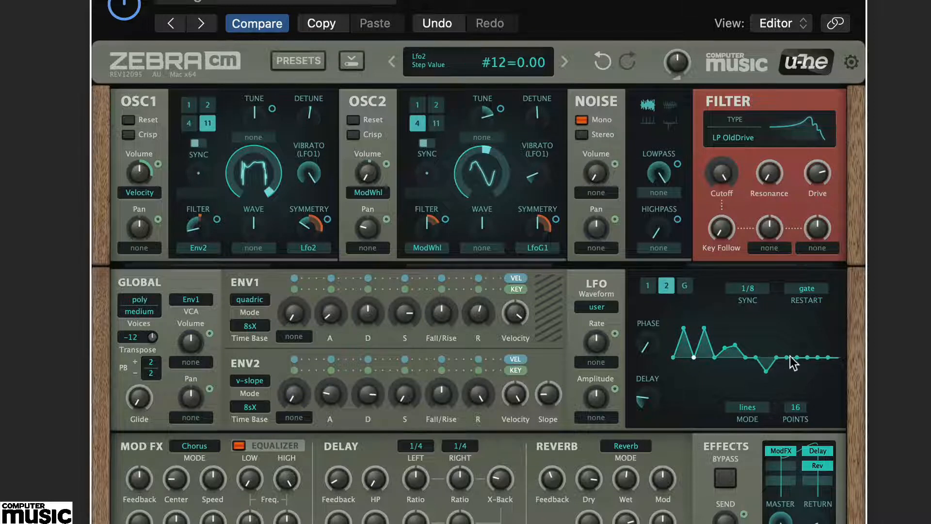
- Pull a point of the 16-point line shape down to add a dip near the end
drag(794, 366, 794, 345)
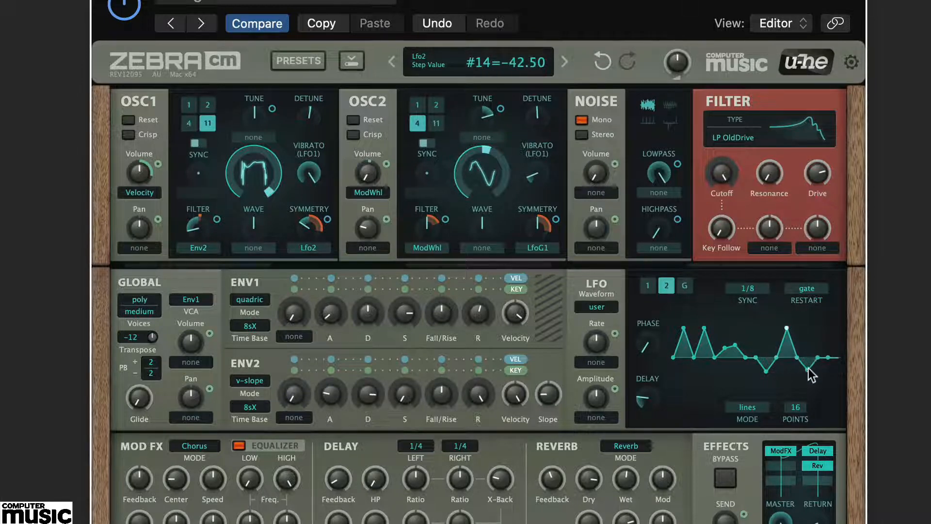